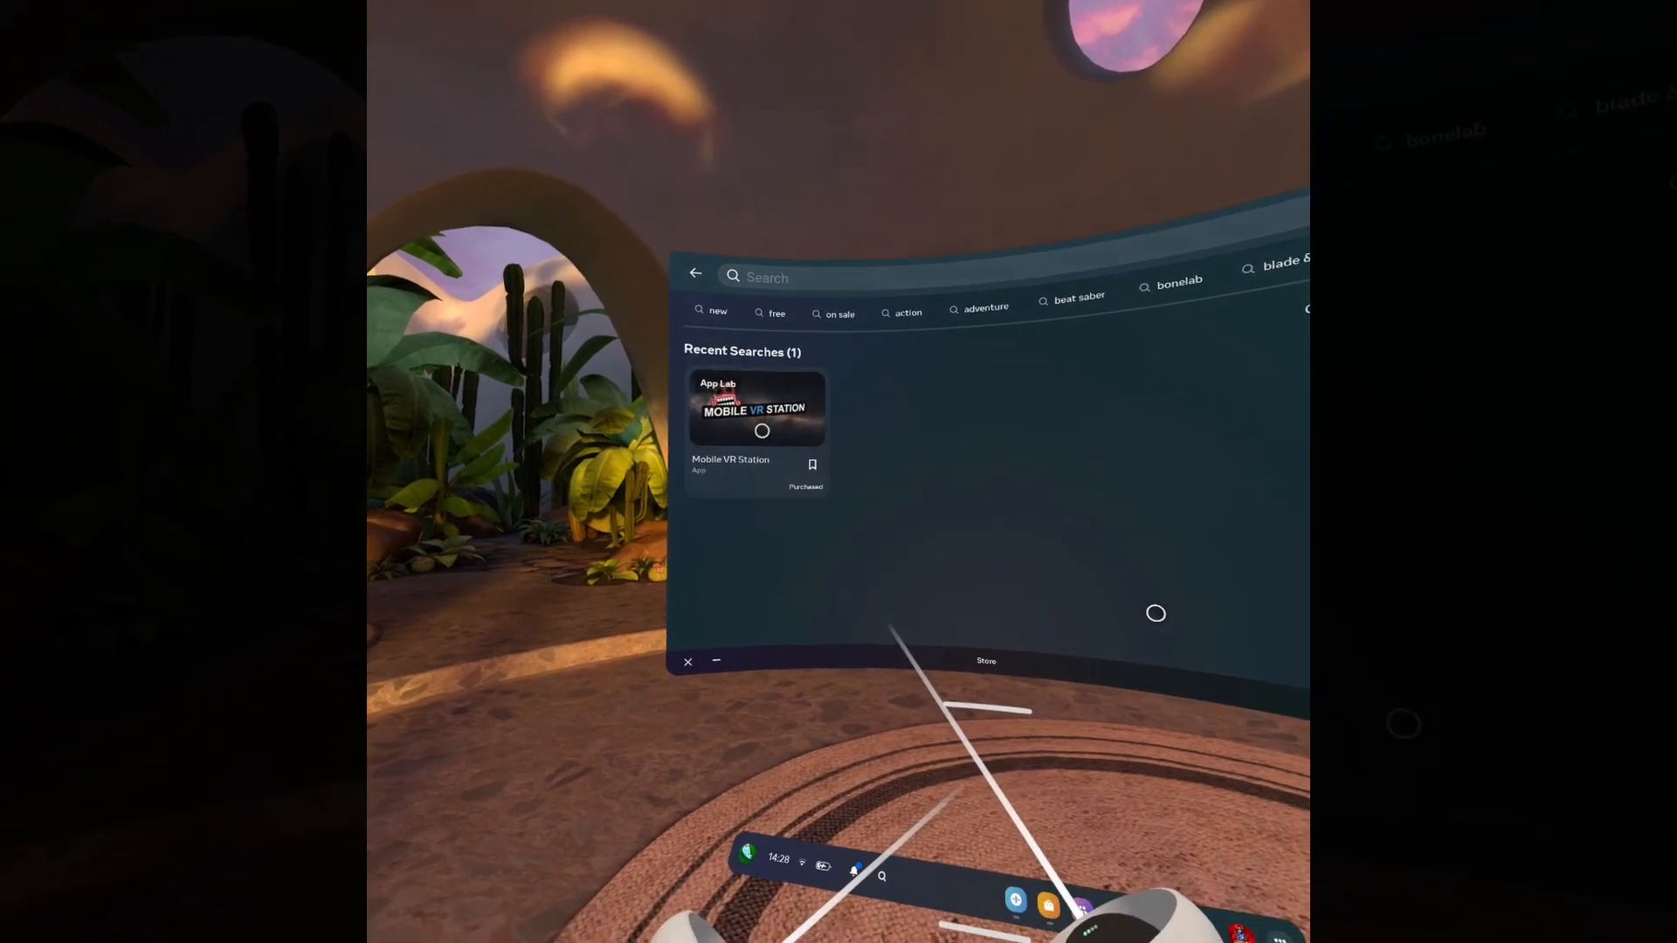
Switch from the Store search to a new Meta Quest Browser tab.
left_click(762, 409)
type("side")
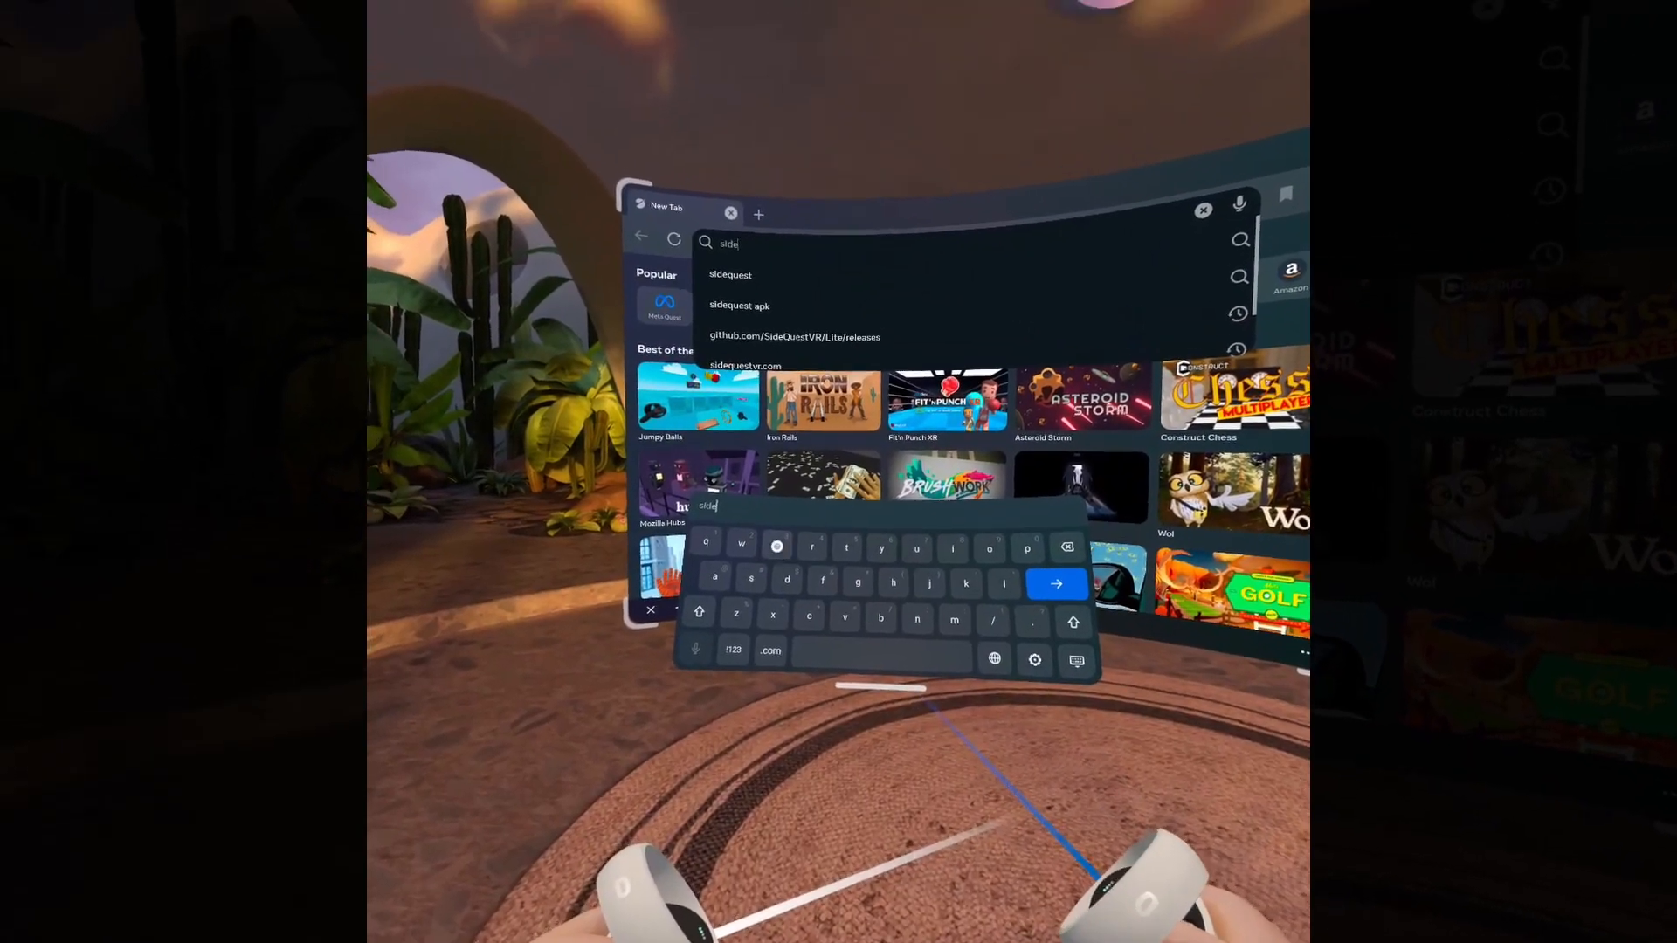
Search 'sidequest', open the SideQuest VR page on sidequestvr.com, and follow 'Download APK directly'.
left_click(1056, 582)
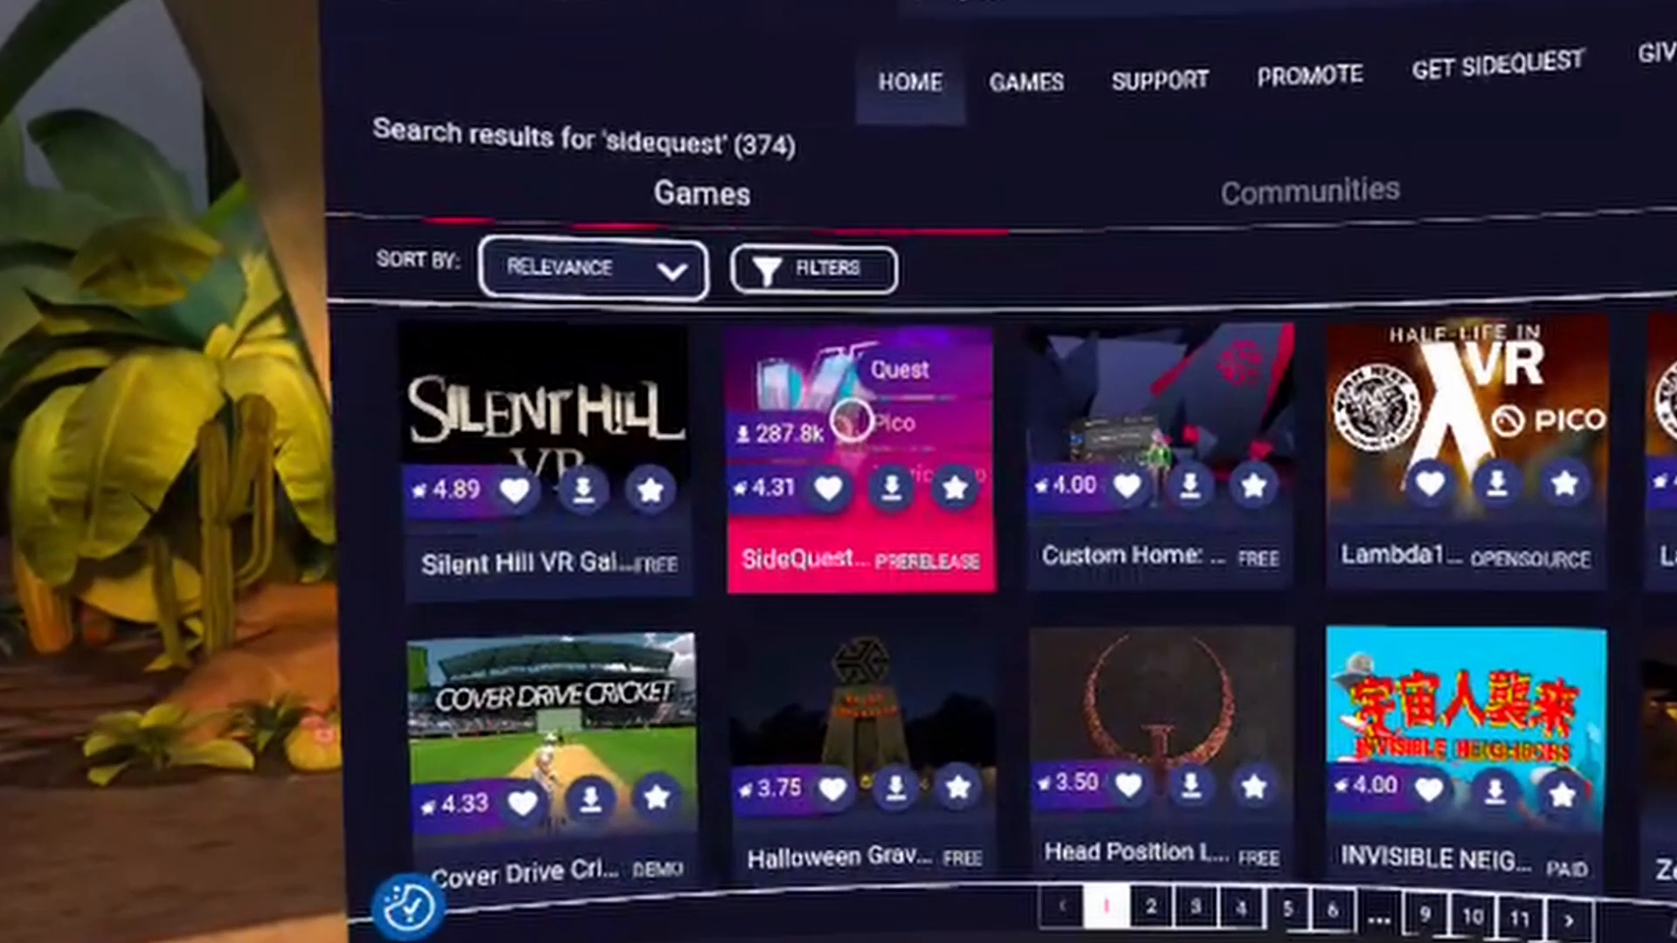
left_click(862, 466)
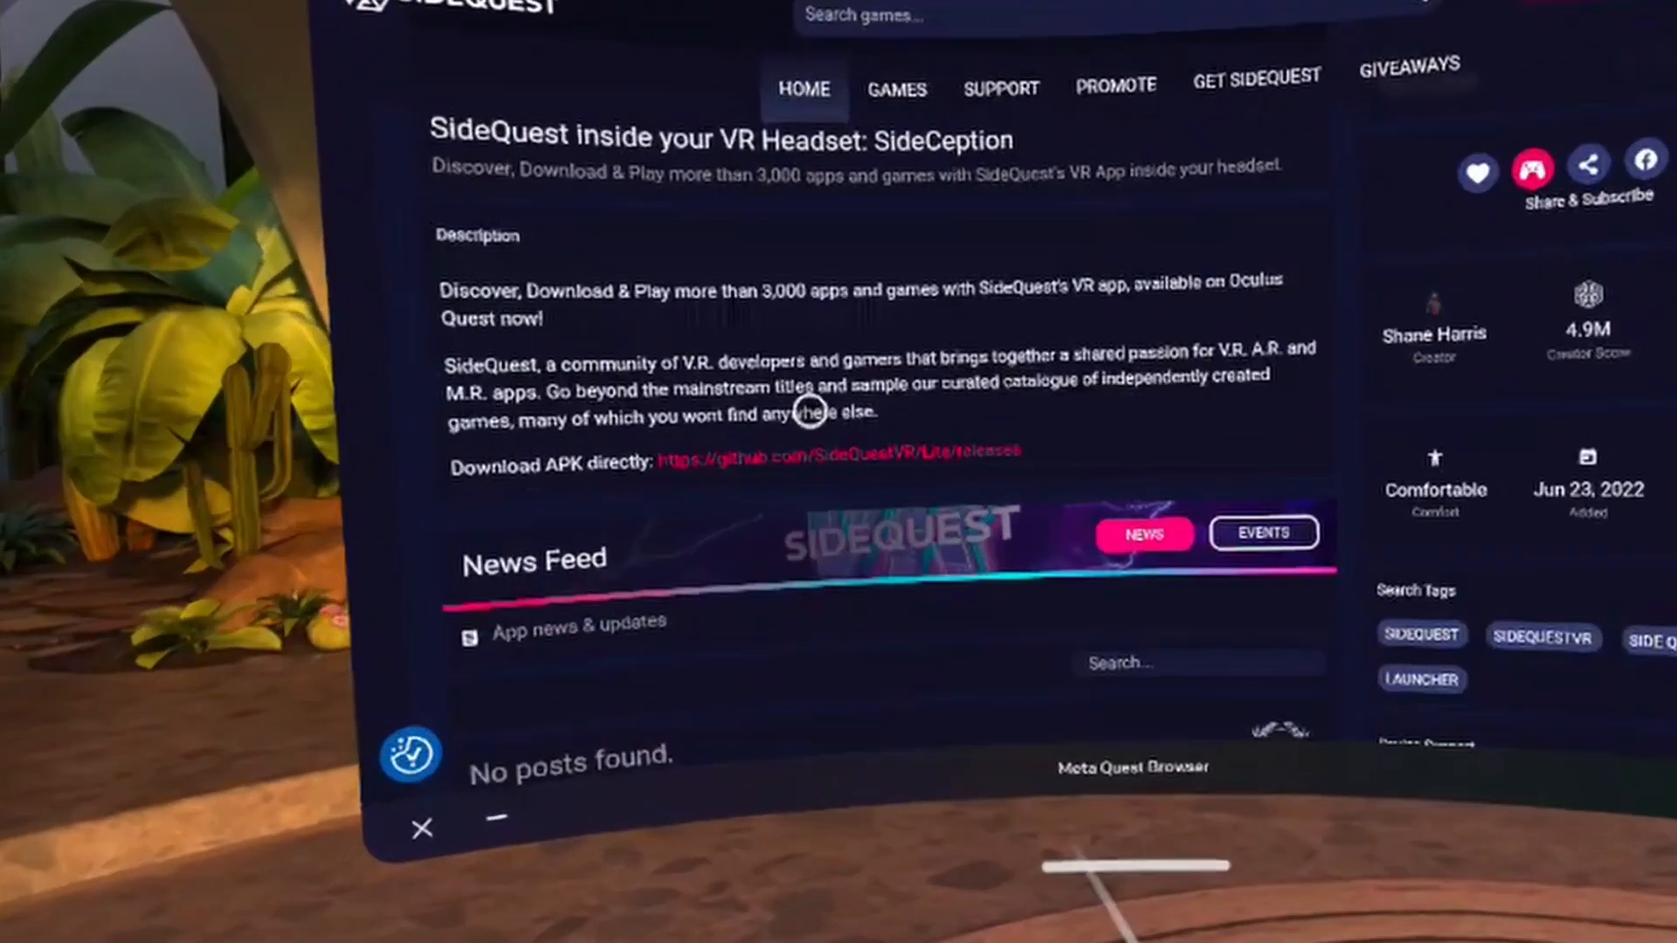
left_click(834, 452)
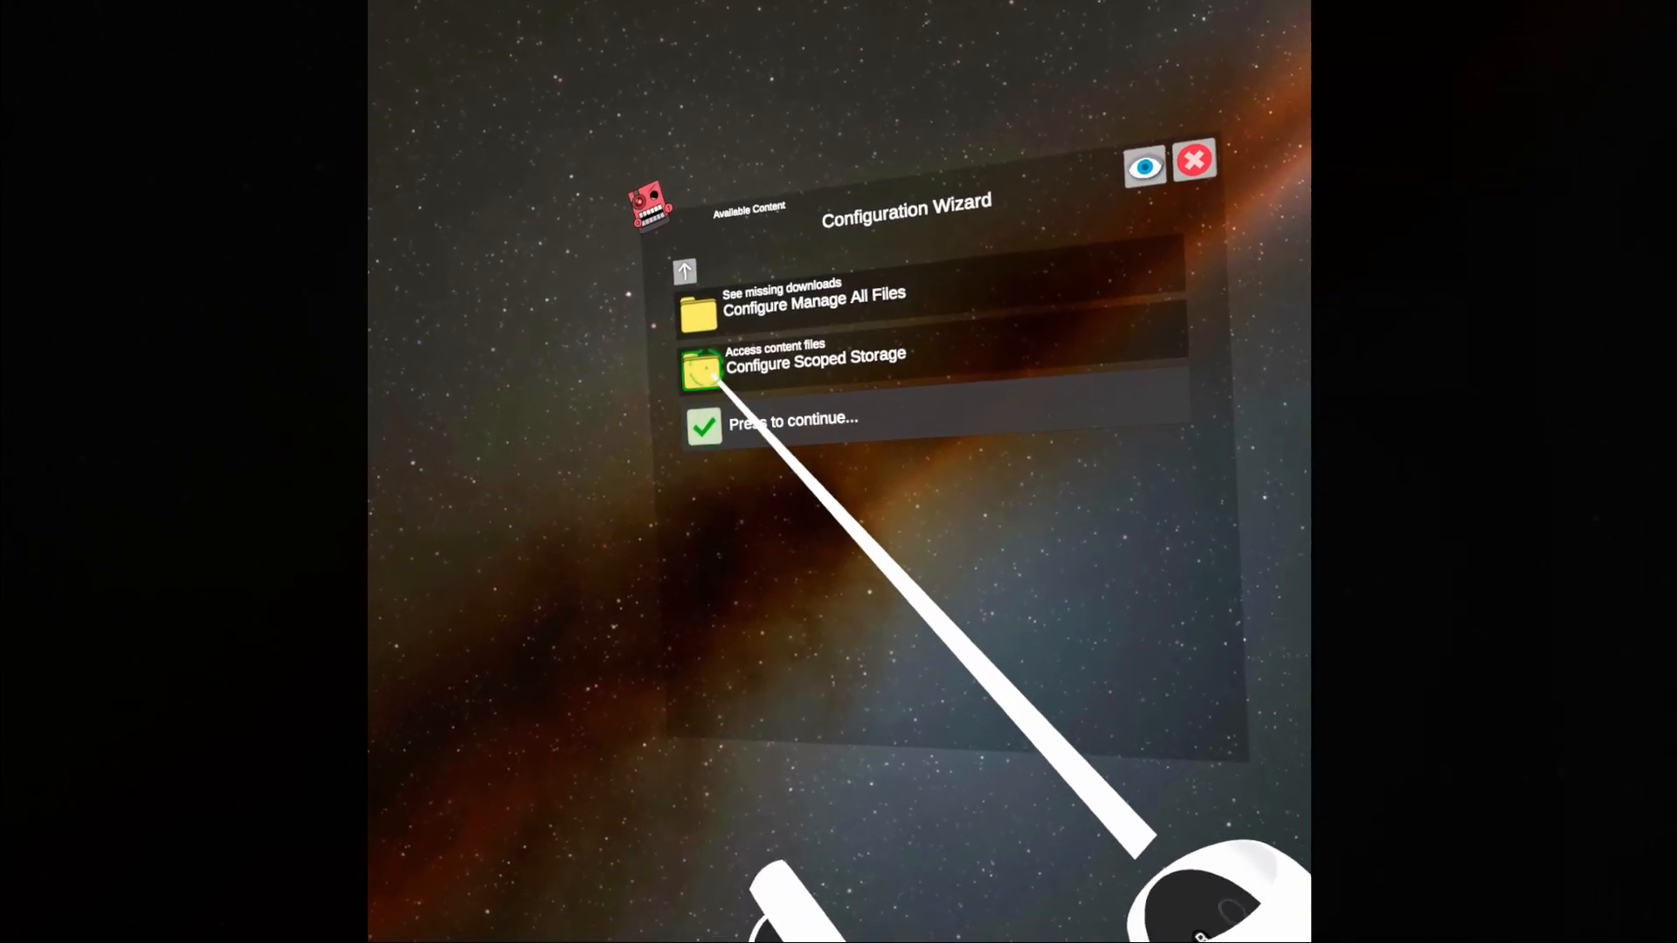
Choose 'Configure Scoped Storage' in Mobile VR Station's Configuration Wizard.
left_click(816, 361)
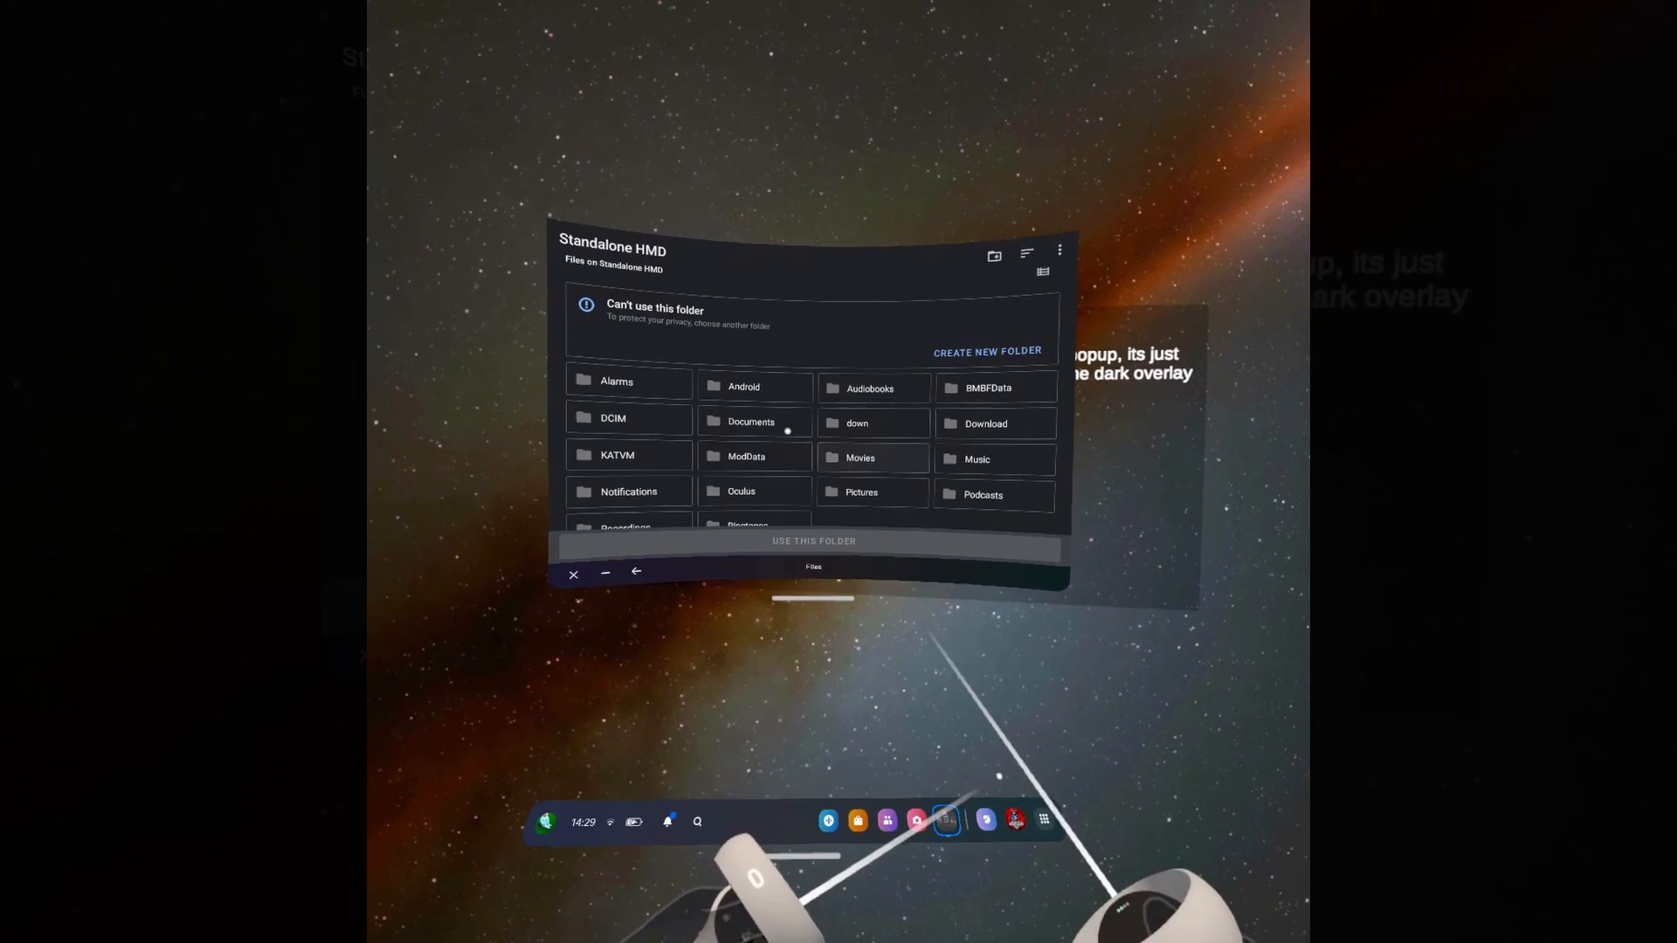
Install the SideQuest APK from the Download folder, past the warning, and launch it.
left_click(984, 423)
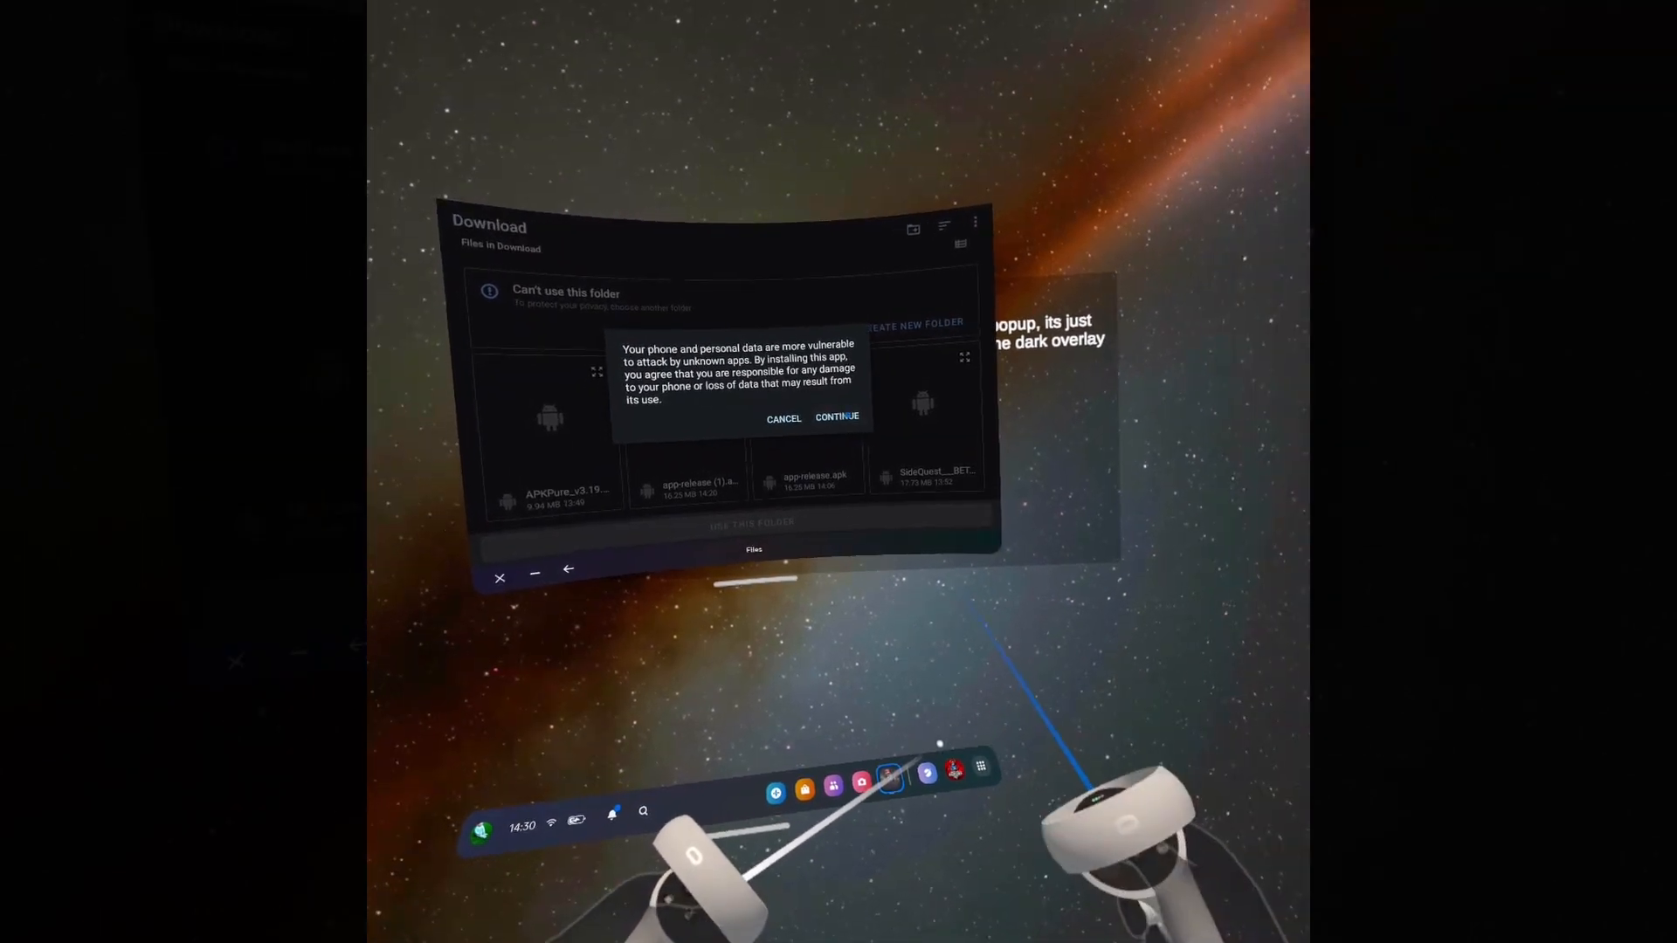
left_click(837, 418)
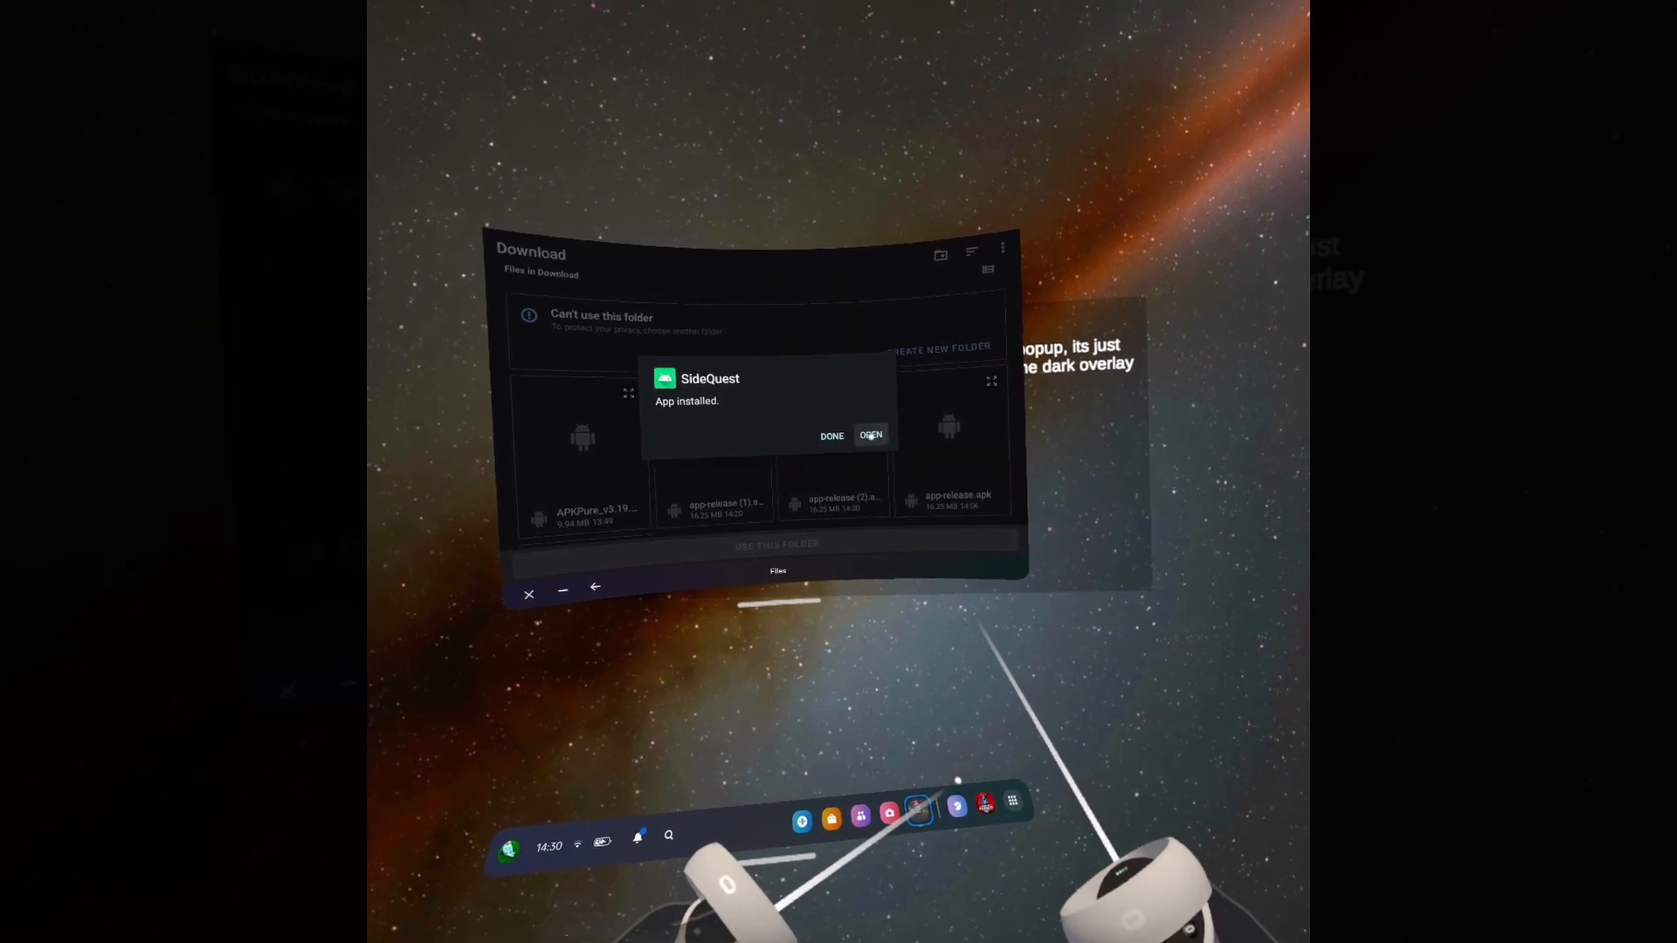
left_click(870, 435)
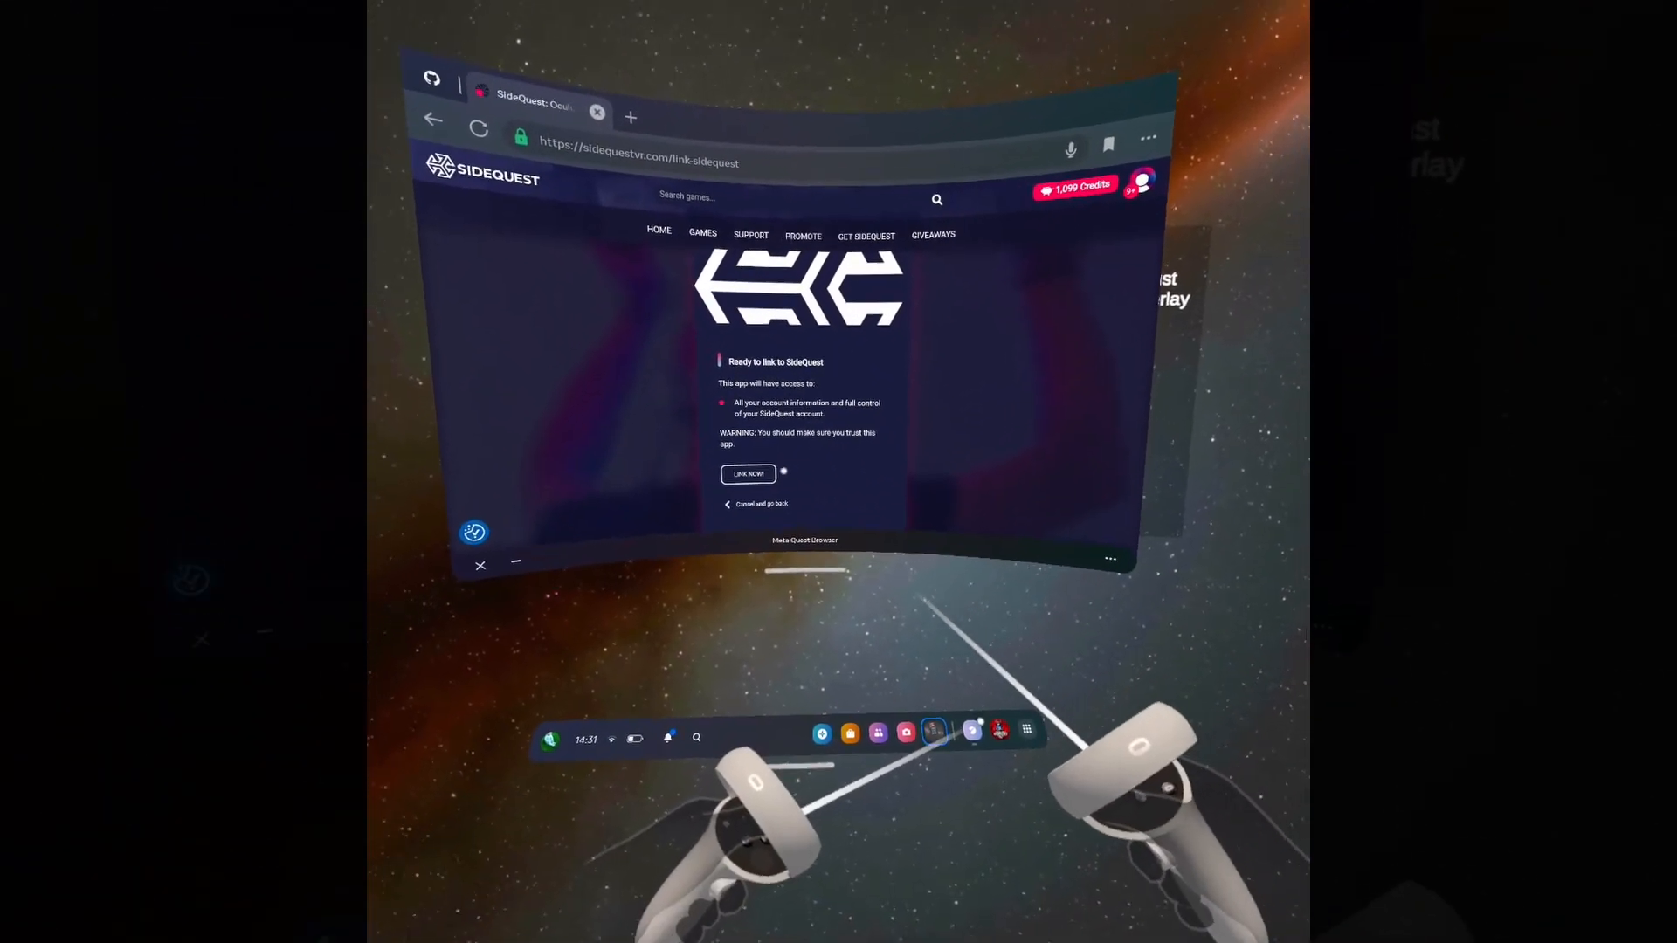
Approve LINK NOW on the sidequestvr.com/link-sidequest page.
left_click(748, 473)
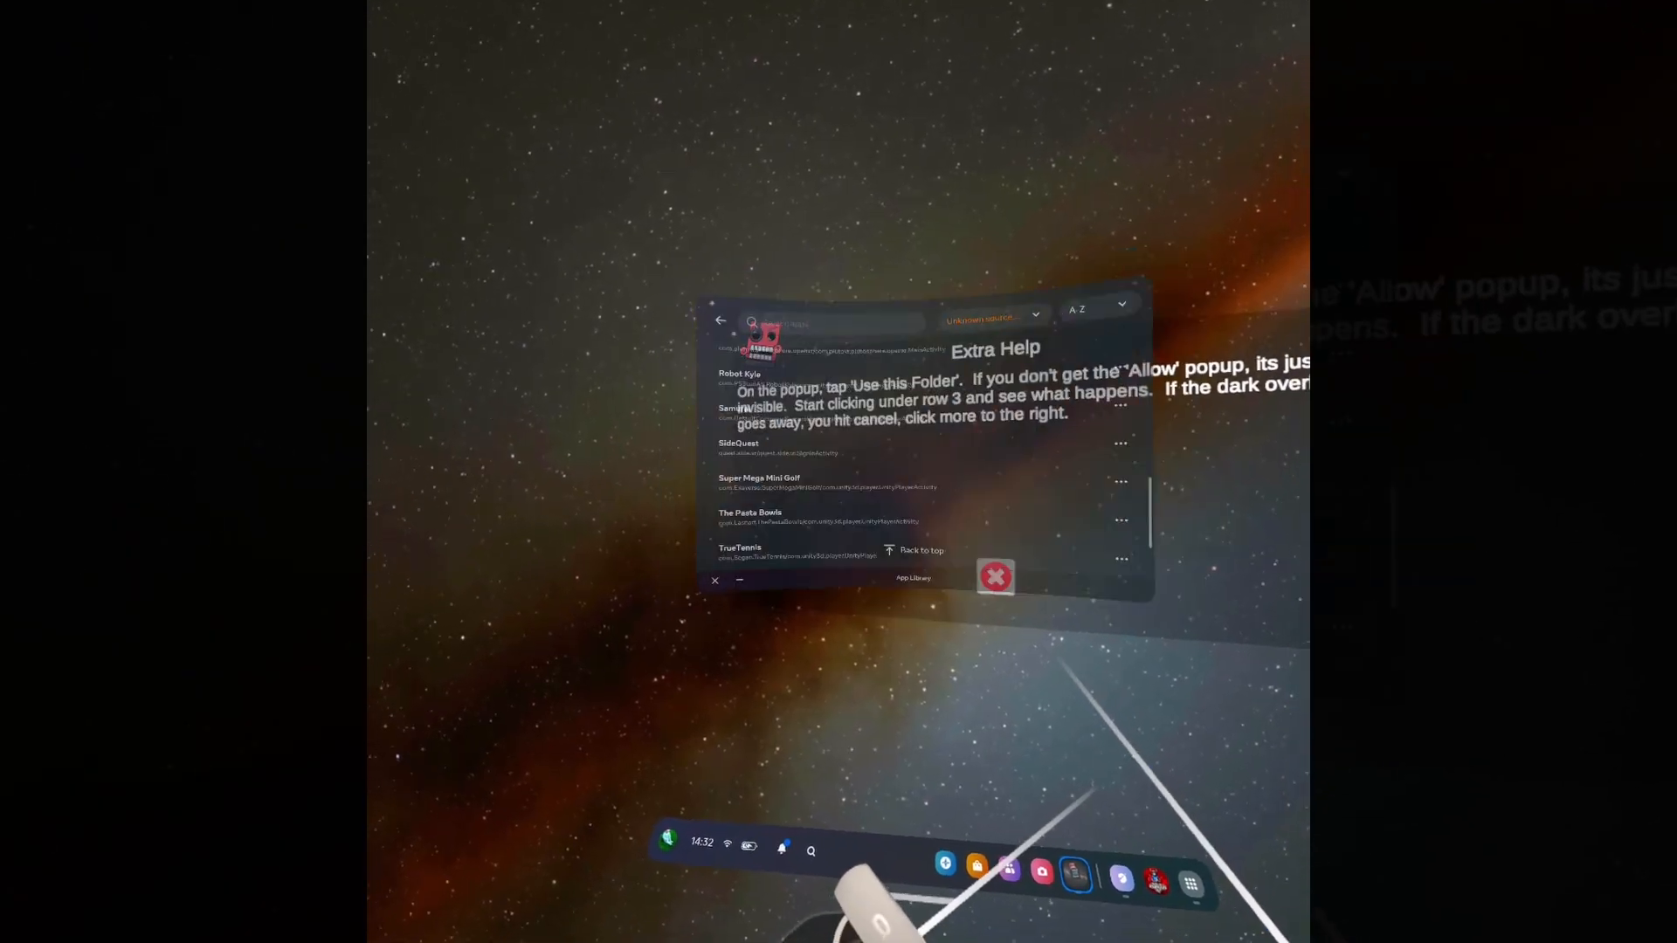
Launch SideQuest from Unknown Sources in the App Library.
left_click(739, 447)
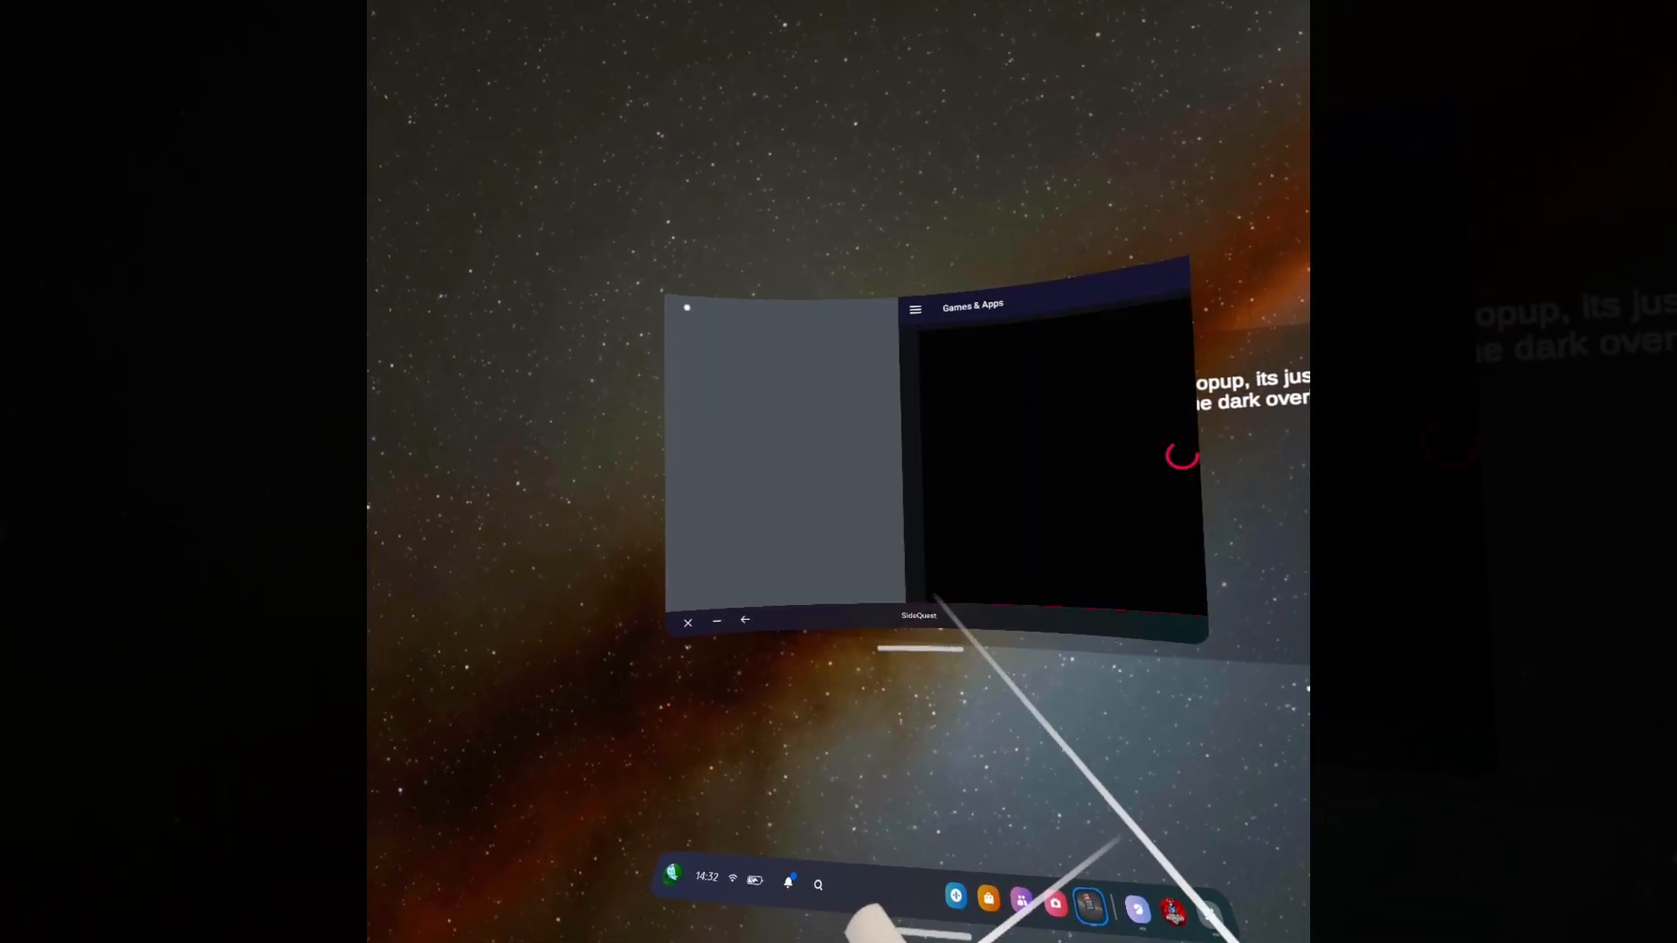